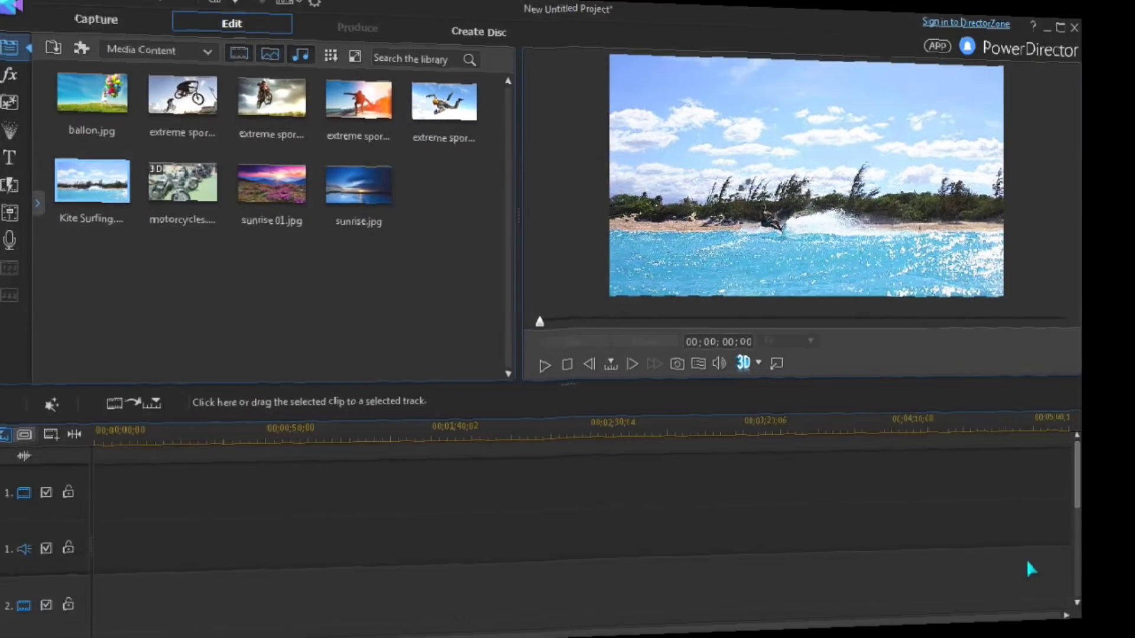
Visit the Capture workspace, return to Edit and show the Plug-ins list with Screen Recorder
{"action": "left_click", "coordinate": [96, 20]}
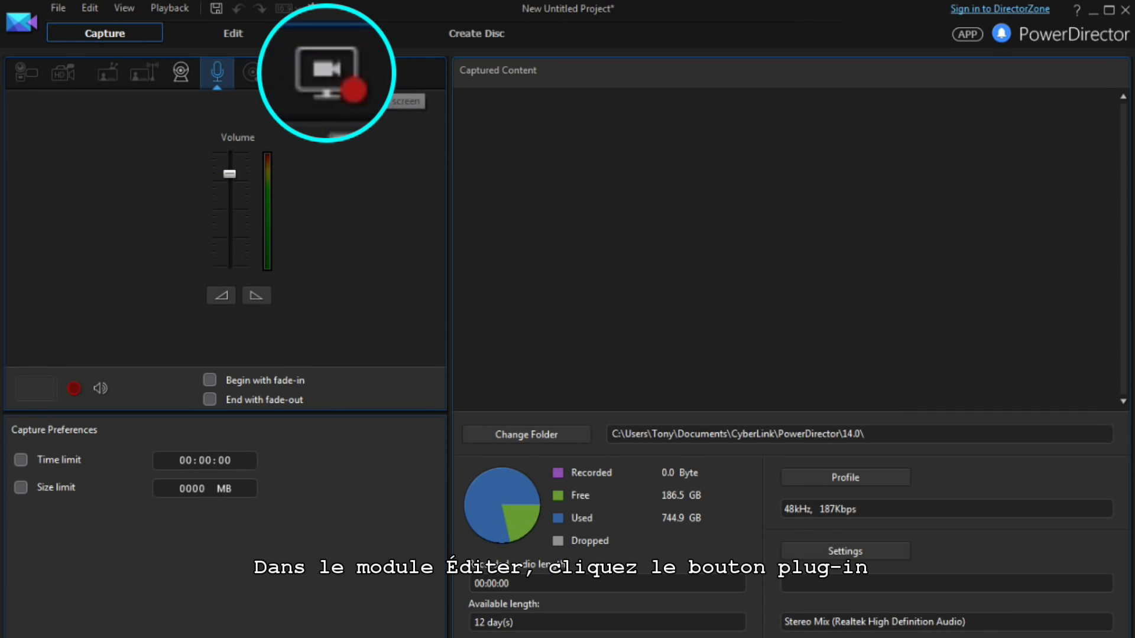
{"action": "left_click", "coordinate": [233, 33]}
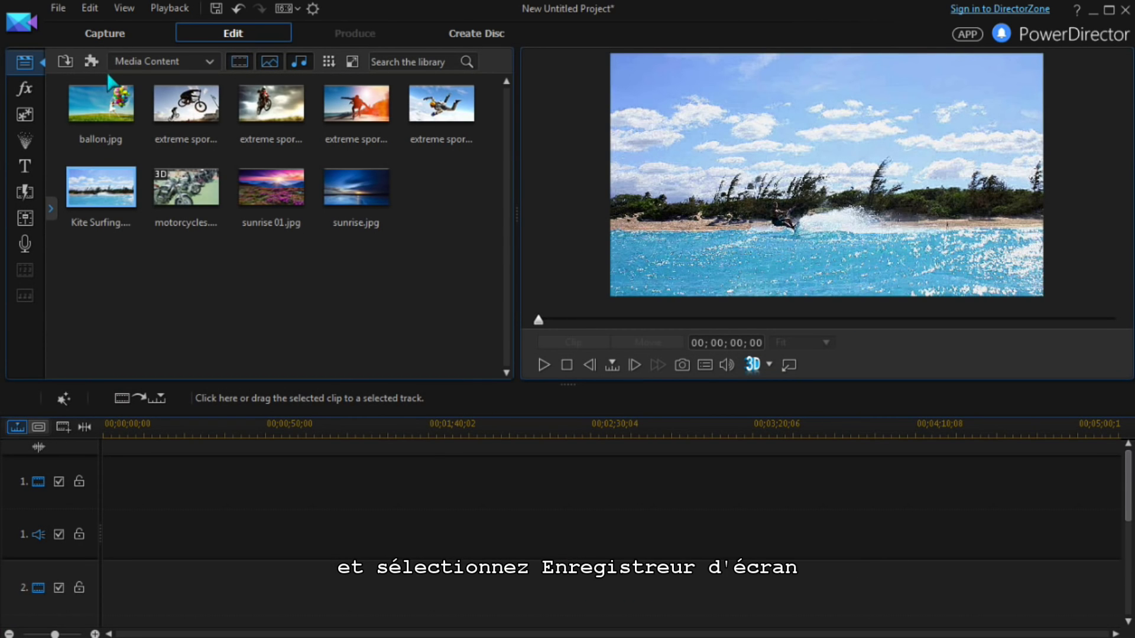
{"action": "left_click", "coordinate": [92, 60]}
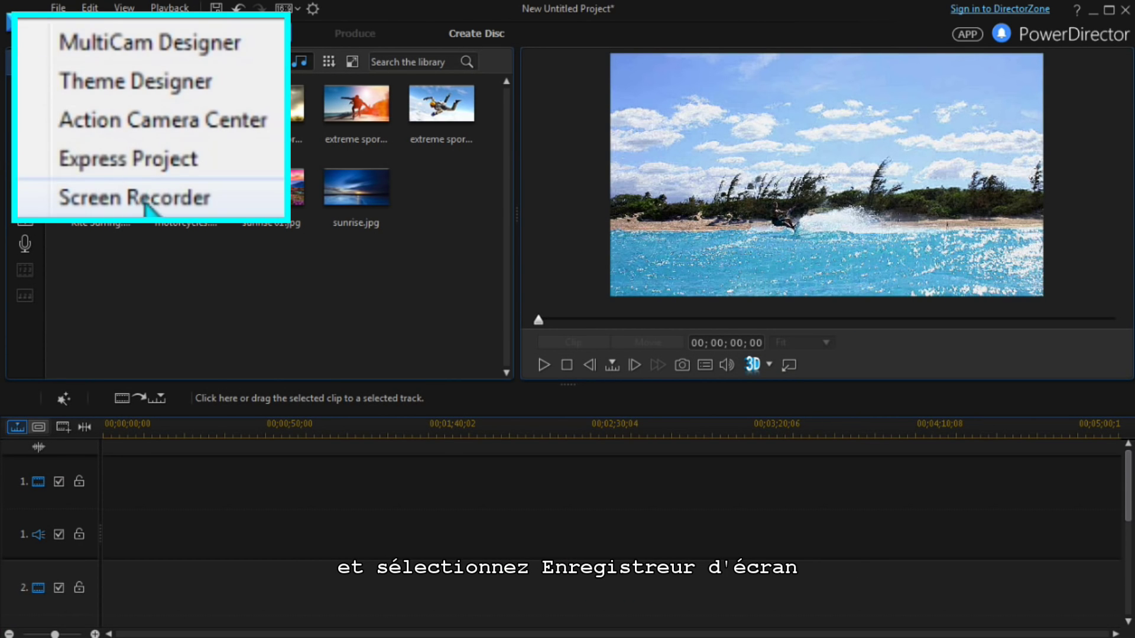
Launch Screen Recorder, confirm its settings, record the racing game briefly and stop to import the capture
{"action": "left_click", "coordinate": [133, 197]}
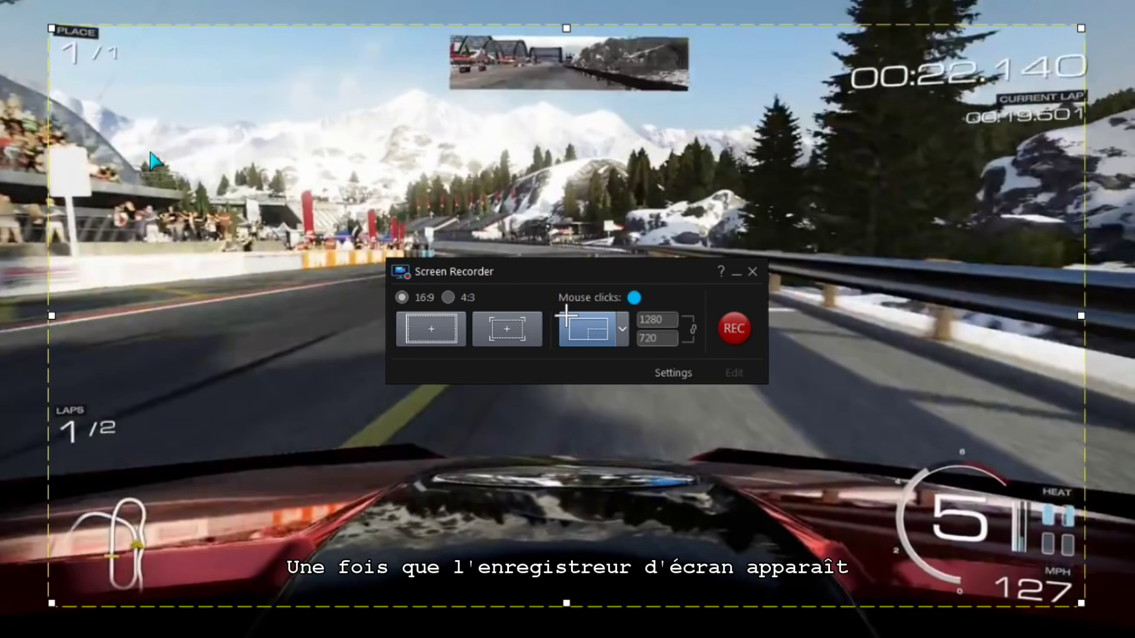
{"action": "left_click", "coordinate": [673, 372]}
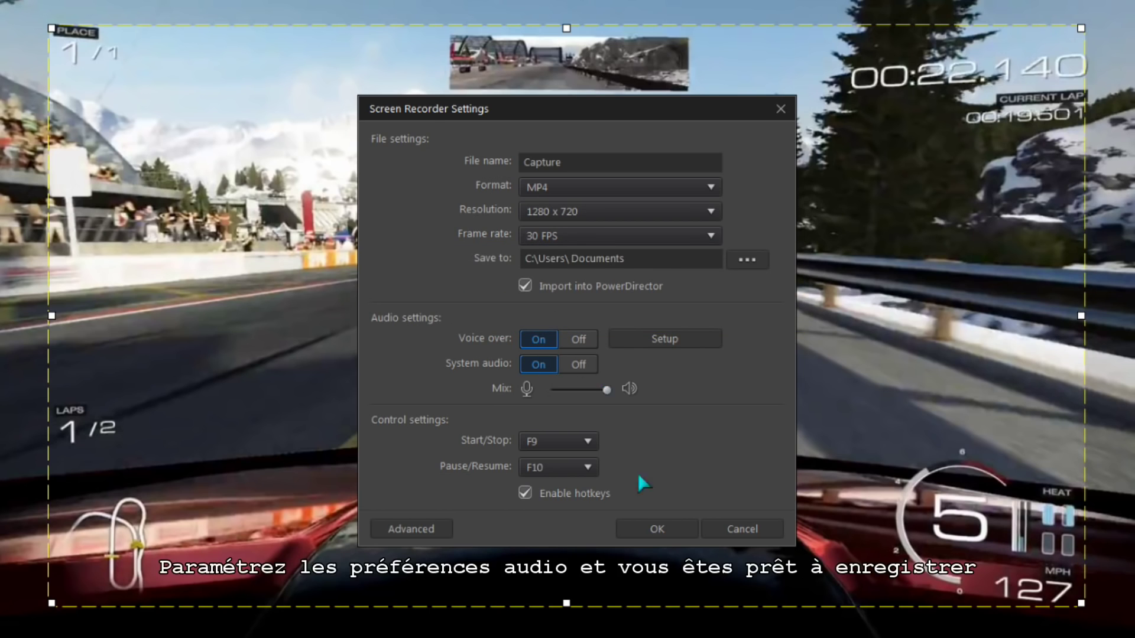
{"action": "left_click", "coordinate": [655, 530]}
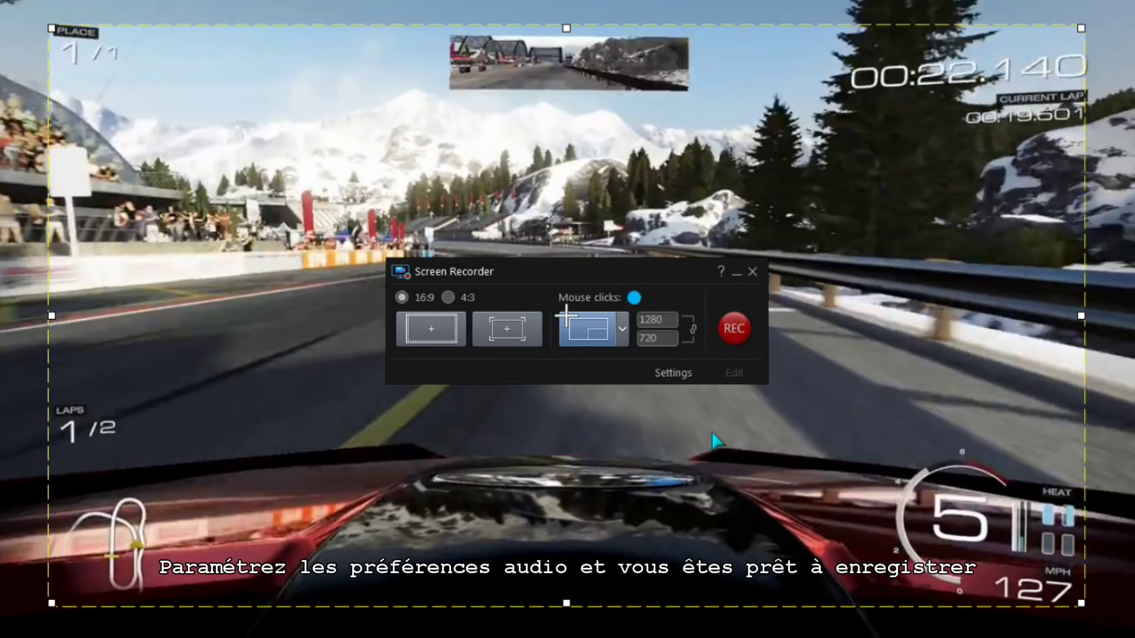
{"action": "left_click", "coordinate": [734, 328]}
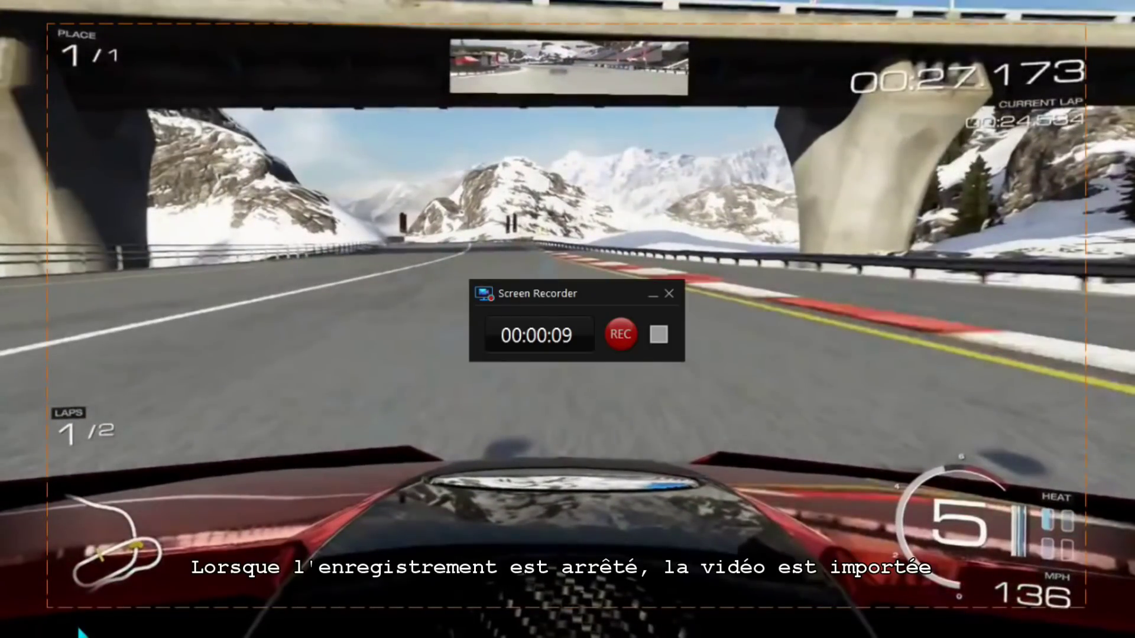
{"action": "left_click", "coordinate": [658, 335]}
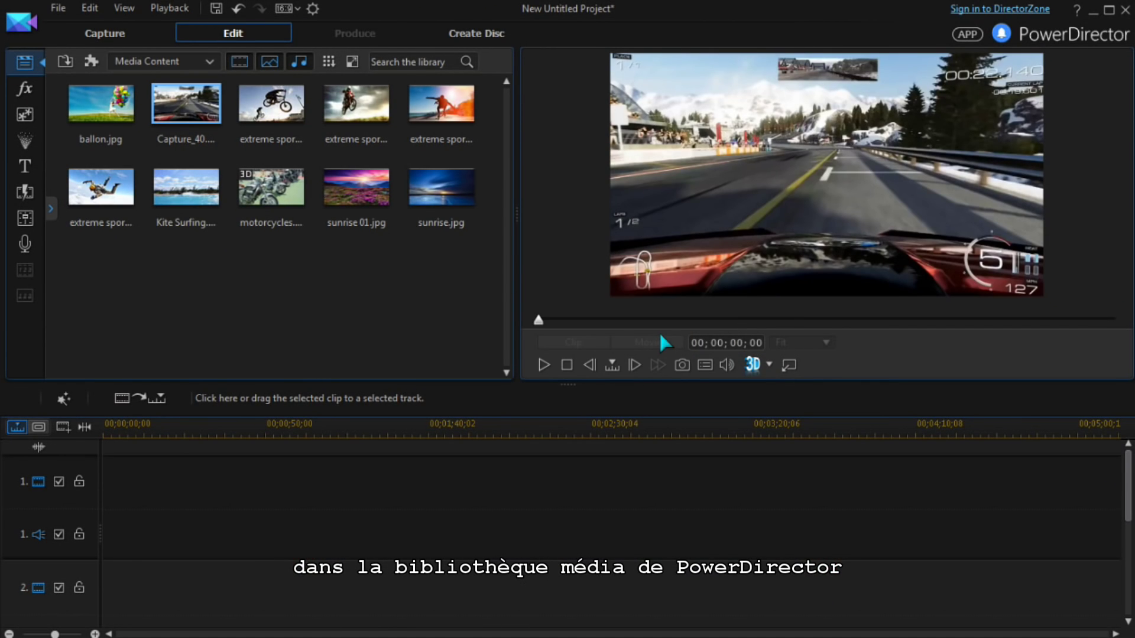
Drop the Capture clip at the start of track 1, then play and pause it in the preview
{"action": "left_click_drag", "start_coordinate": [186, 104], "coordinate": [195, 260]}
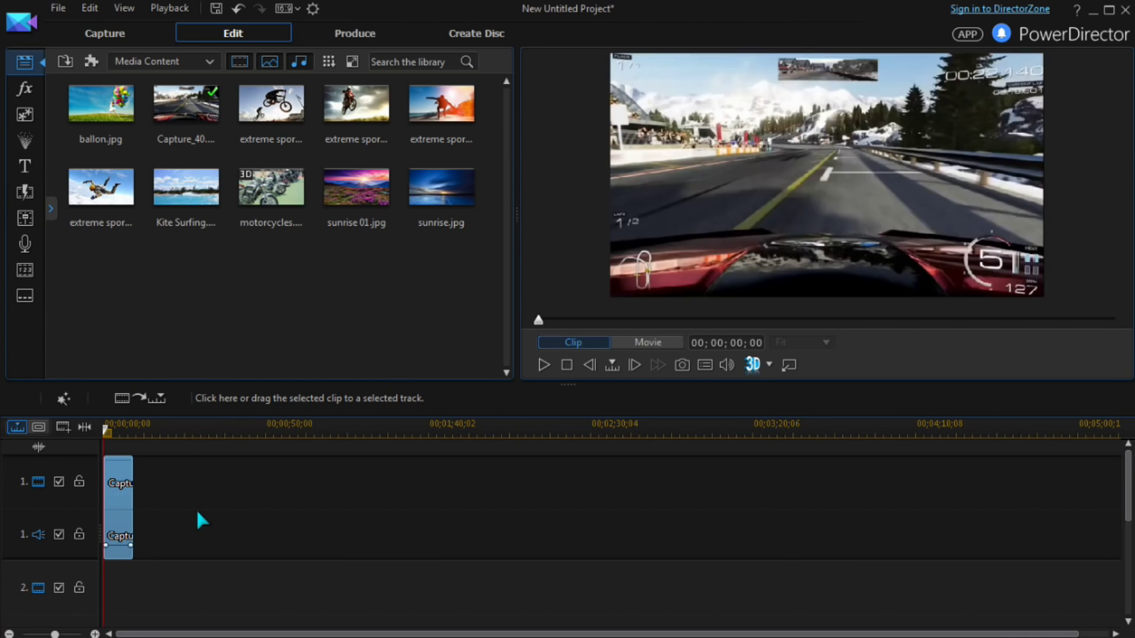
{"action": "left_click", "coordinate": [118, 481]}
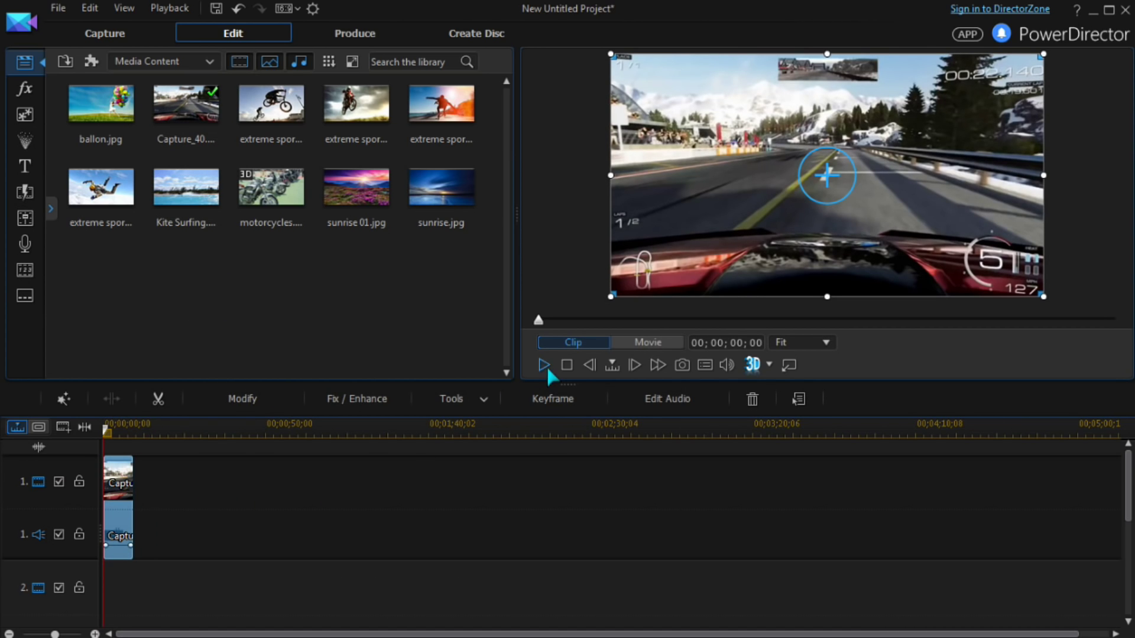
{"action": "left_click", "coordinate": [543, 365]}
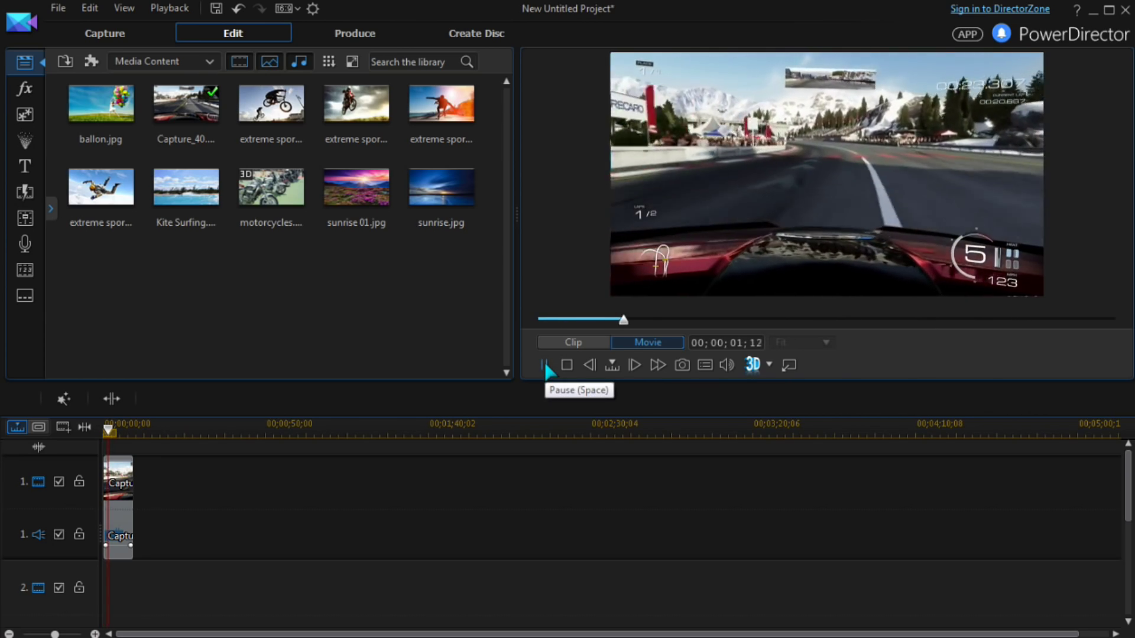
{"action": "left_click", "coordinate": [547, 365]}
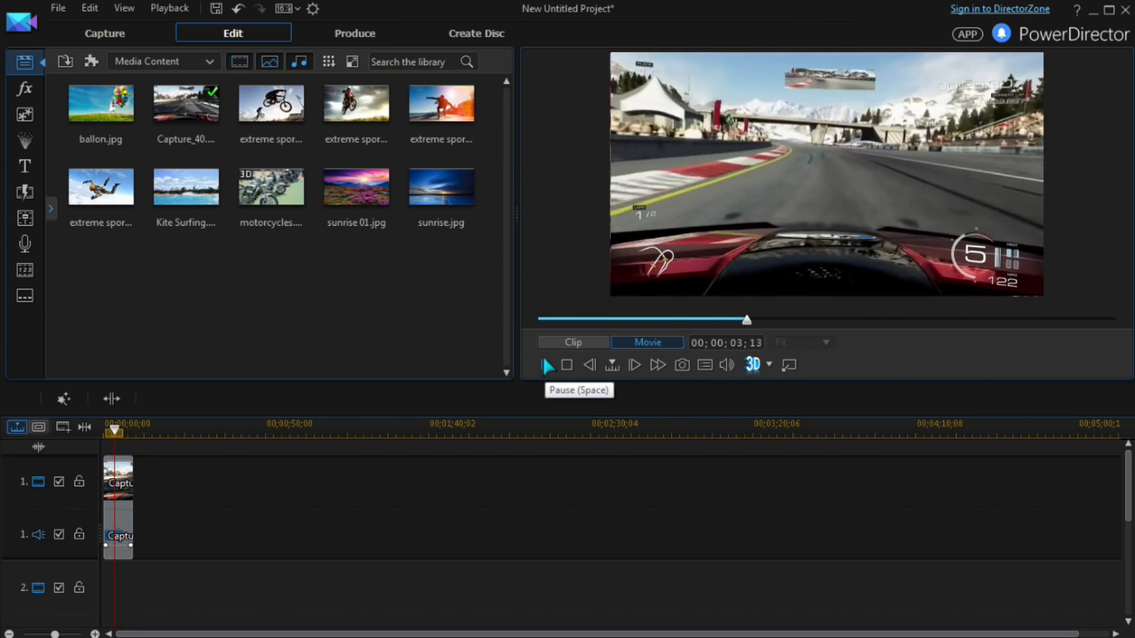
{"action": "left_click", "coordinate": [547, 365]}
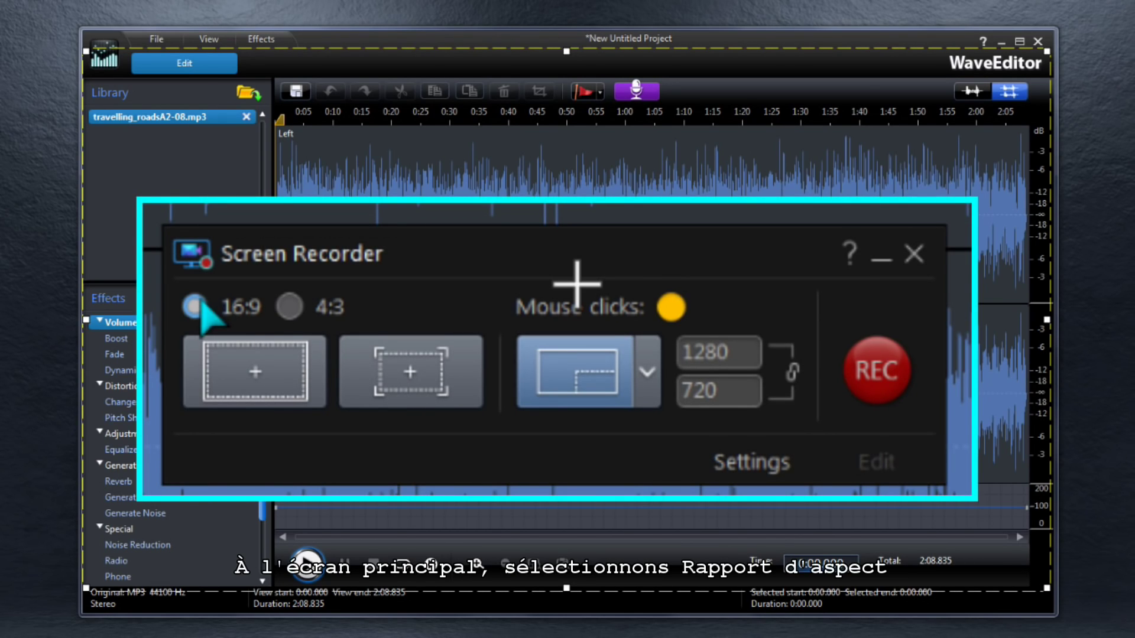
Choose the 16:9 aspect ratio and yellow as the mouse-click highlight colour
{"action": "left_click", "coordinate": [288, 307]}
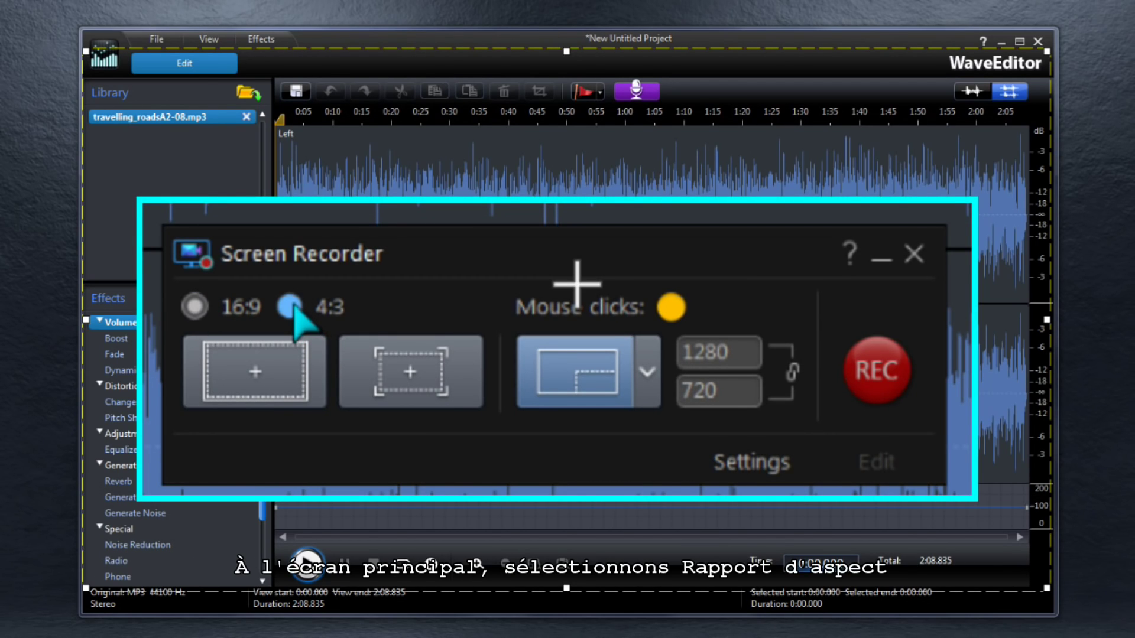
{"action": "mouse_move", "coordinate": [253, 398]}
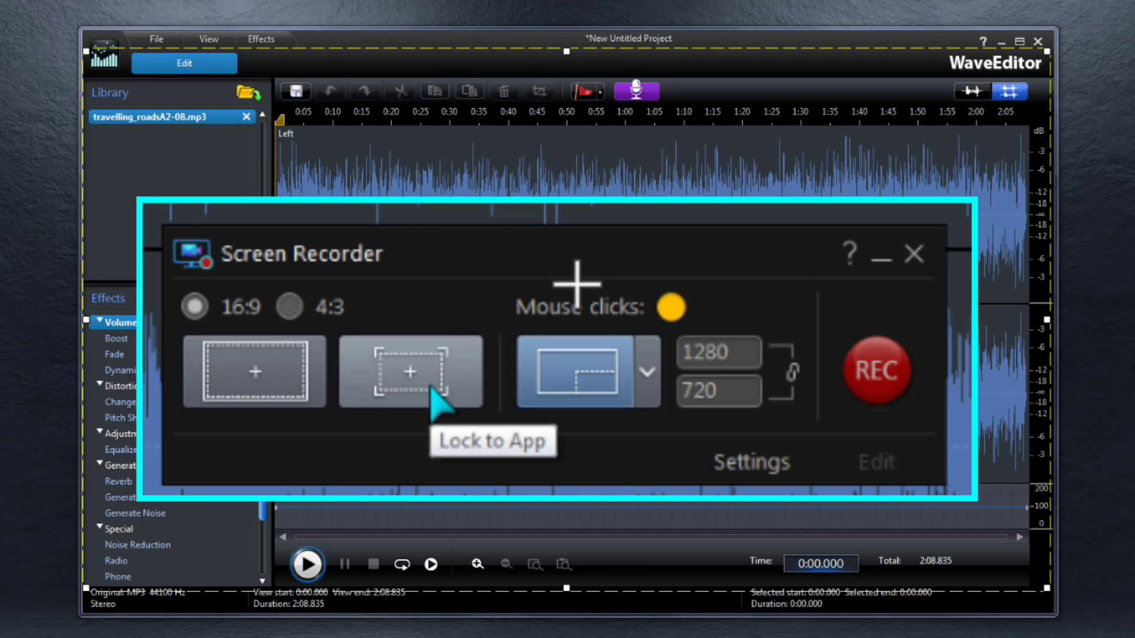
{"action": "mouse_move", "coordinate": [586, 405]}
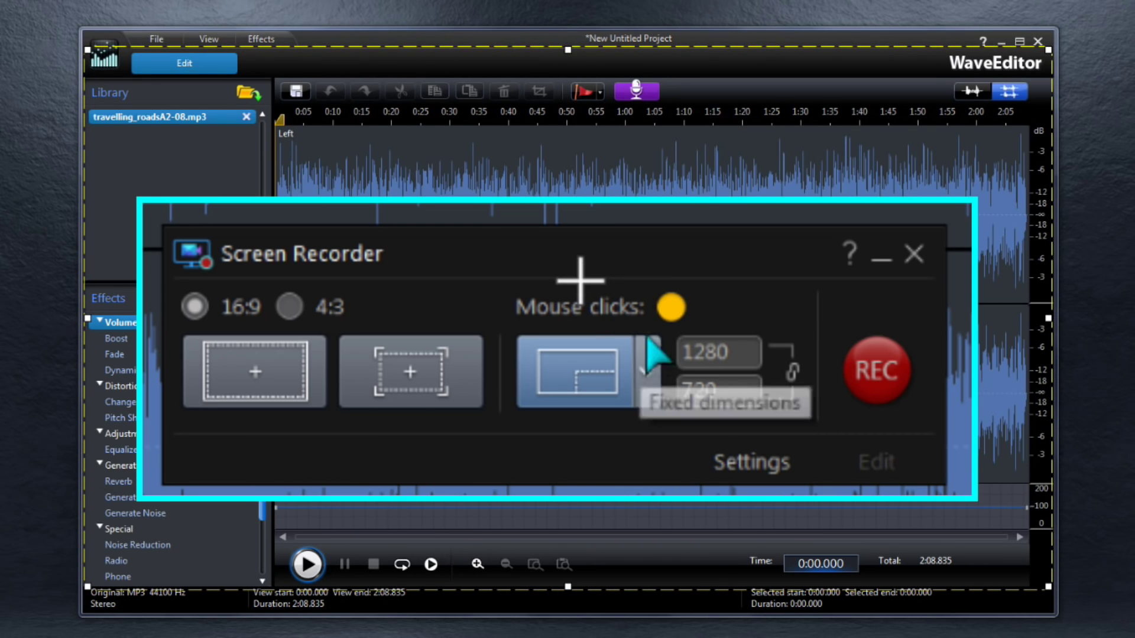
{"action": "left_click", "coordinate": [667, 307]}
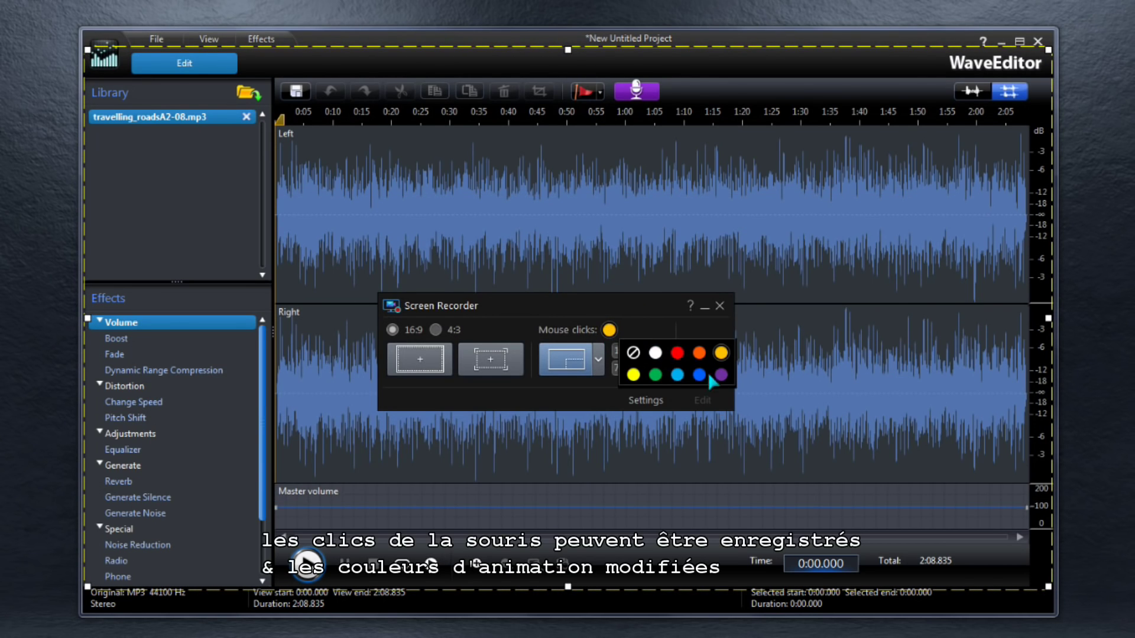
{"action": "mouse_move", "coordinate": [633, 353]}
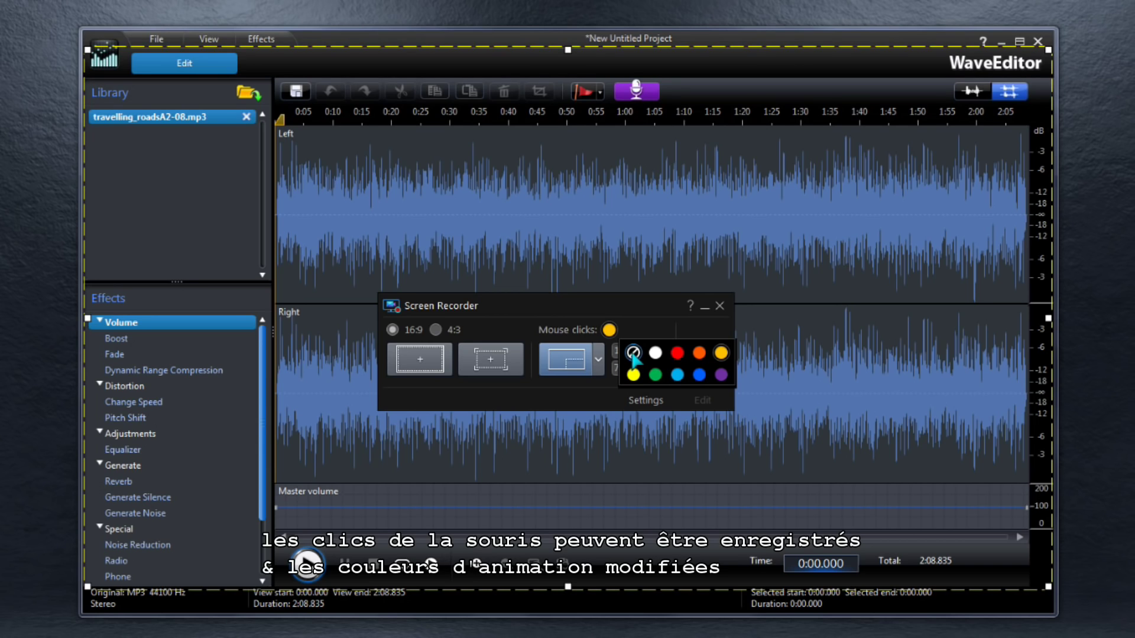
{"action": "left_click", "coordinate": [609, 351]}
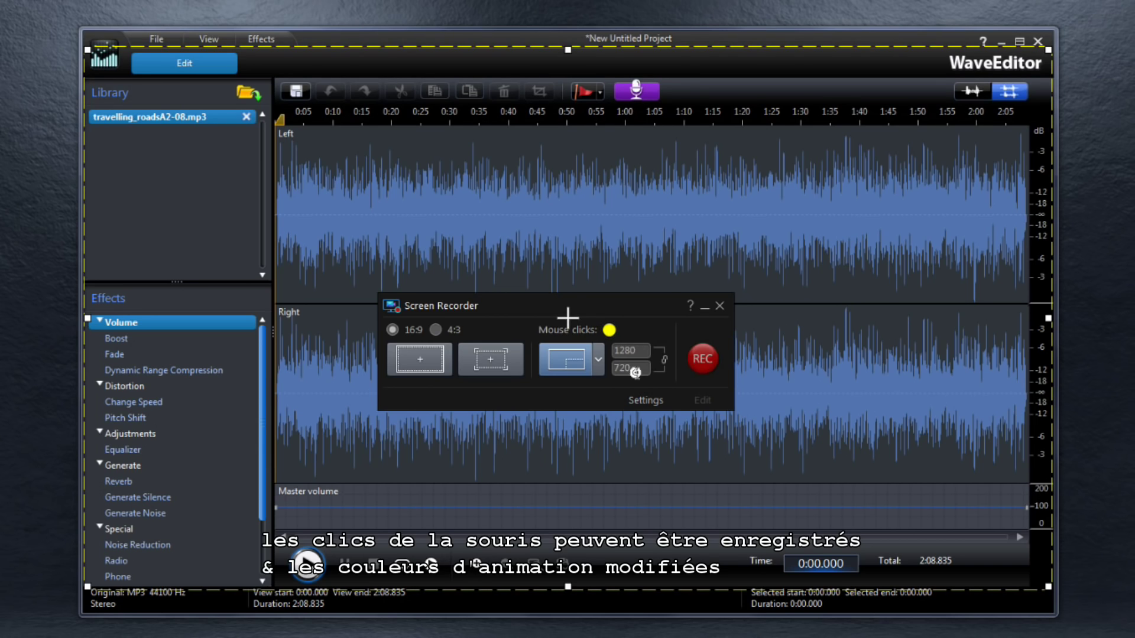
Keep 1280 x 720 resolution, review the voice-over input device and volume, and confirm the settings
{"action": "left_click", "coordinate": [643, 400]}
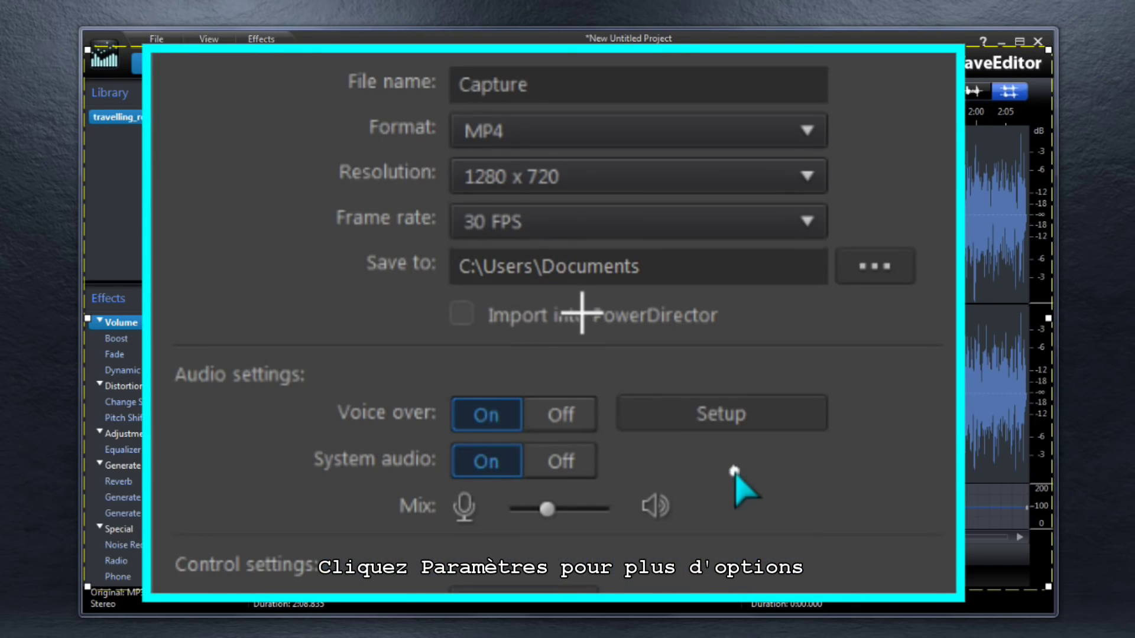
{"action": "mouse_move", "coordinate": [796, 132]}
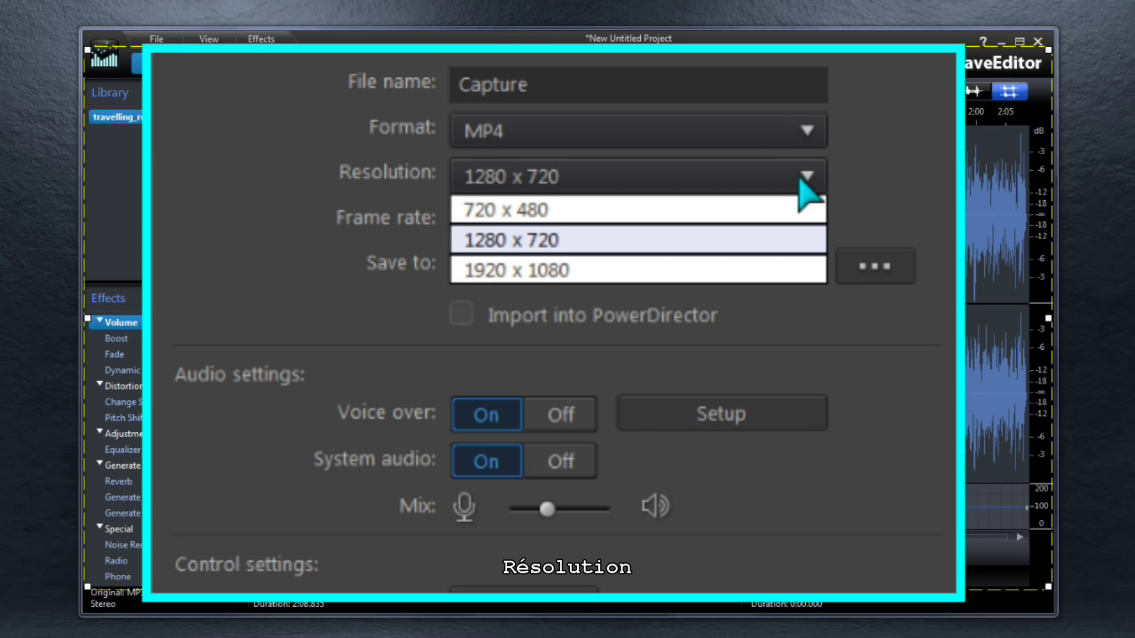
{"action": "left_click", "coordinate": [637, 240]}
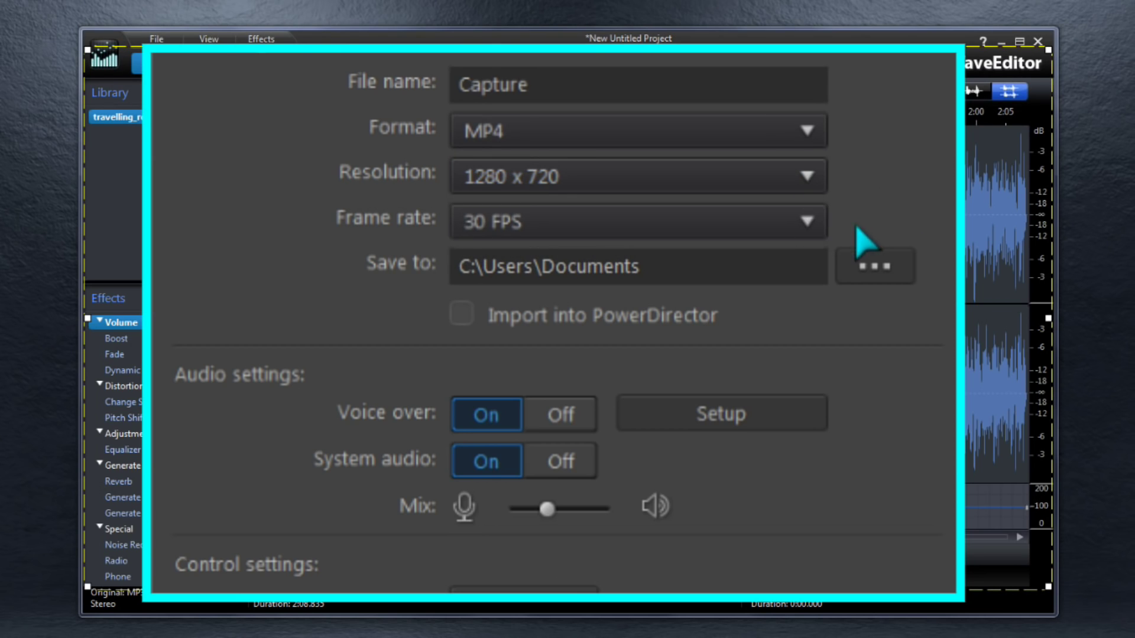
{"action": "left_click", "coordinate": [805, 221]}
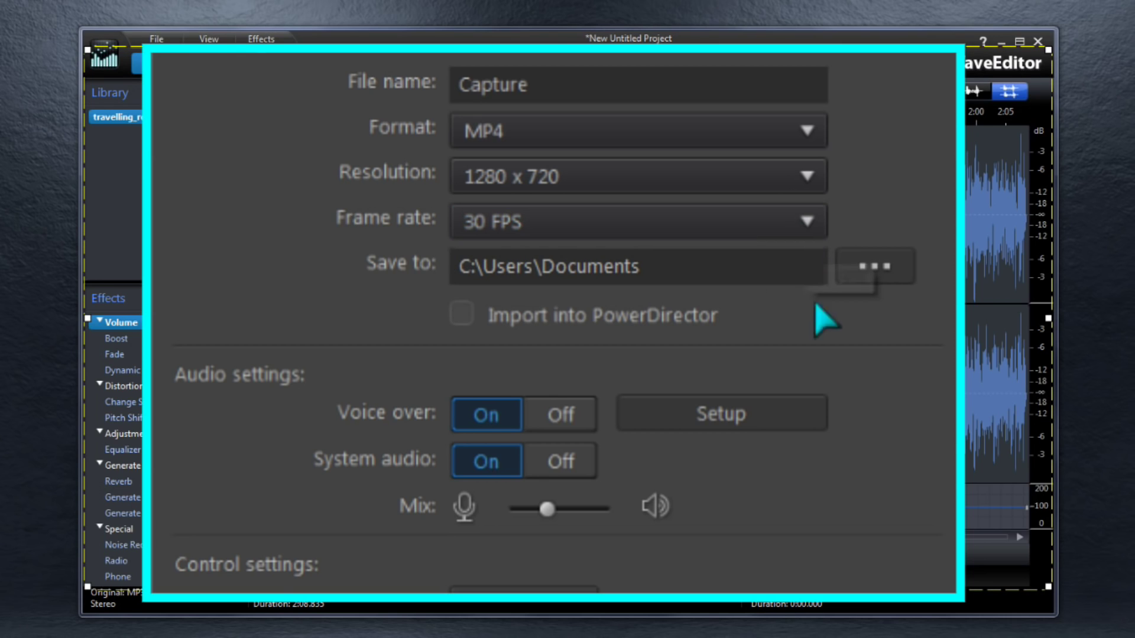
{"action": "mouse_move", "coordinate": [874, 268]}
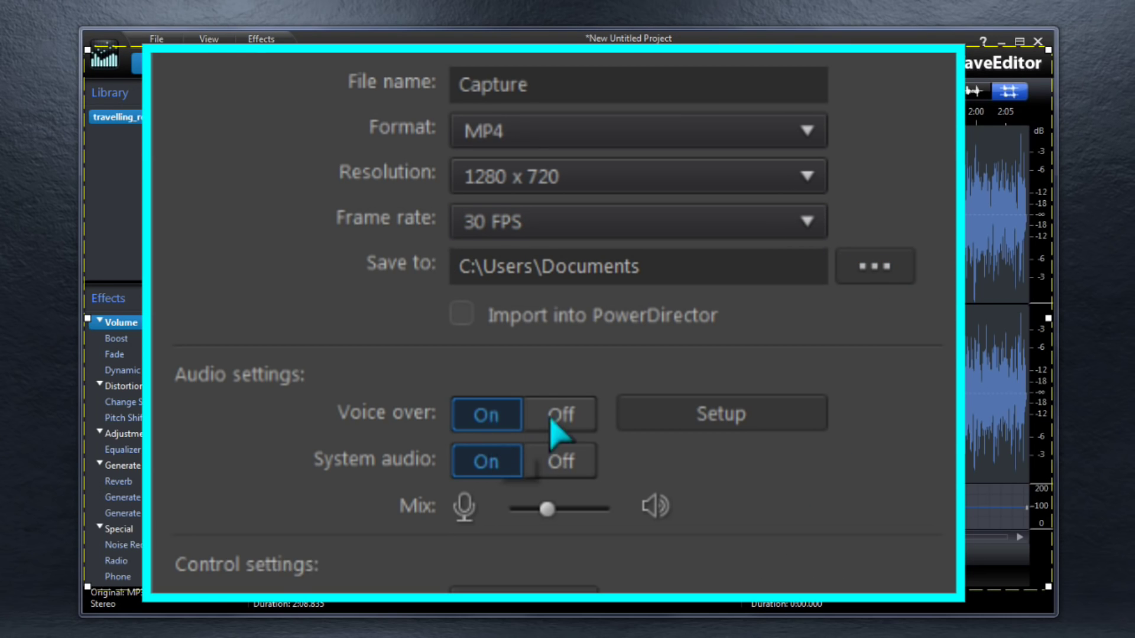
{"action": "left_click", "coordinate": [720, 413]}
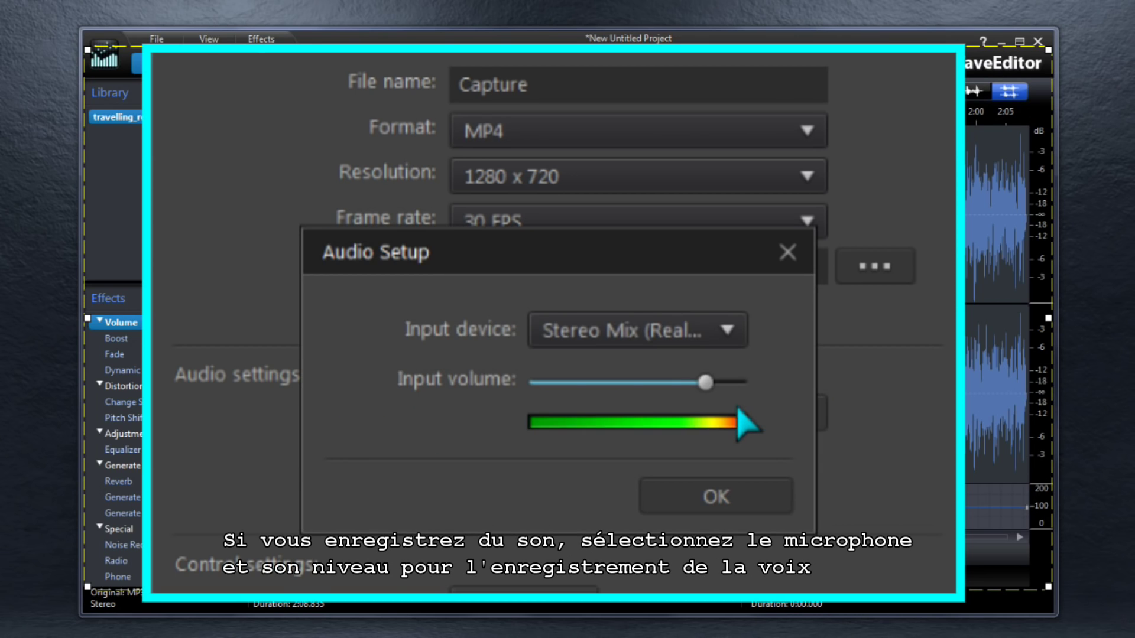
{"action": "left_click", "coordinate": [636, 330]}
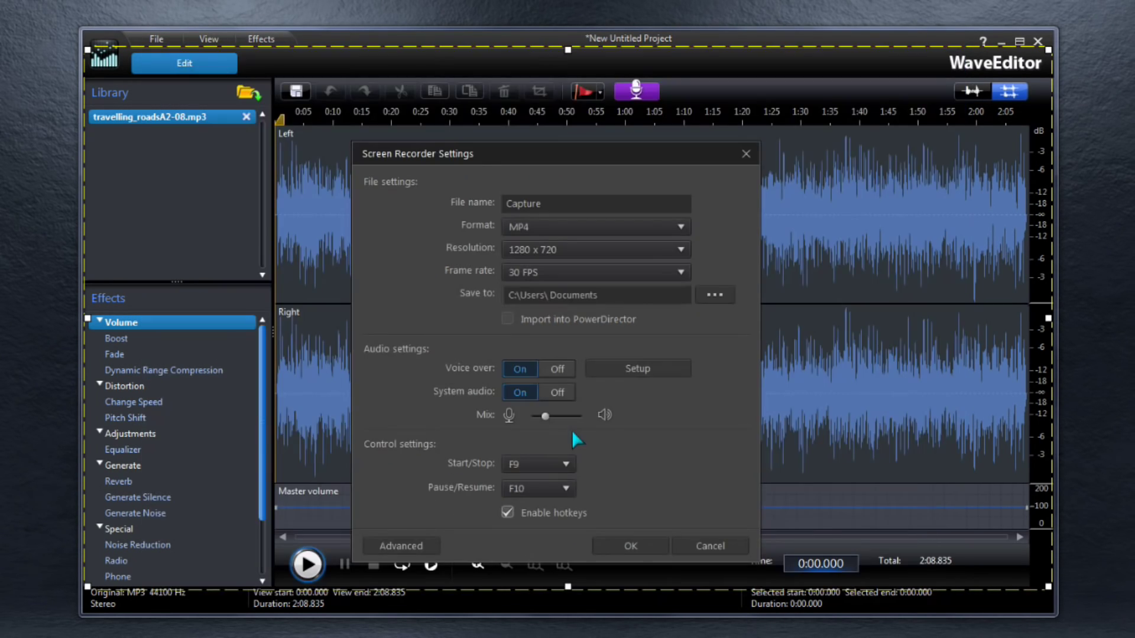
{"action": "left_click", "coordinate": [566, 463]}
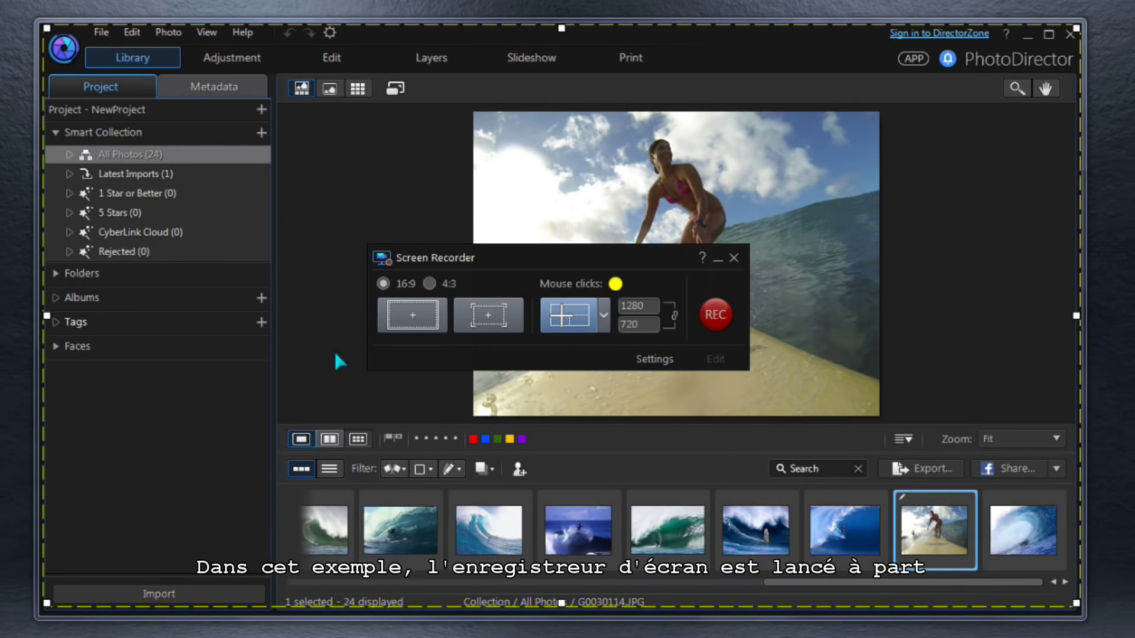
Enable 'Create .mrk file when recording' in Advanced settings, acknowledge the notice and confirm
{"action": "left_click", "coordinate": [653, 359]}
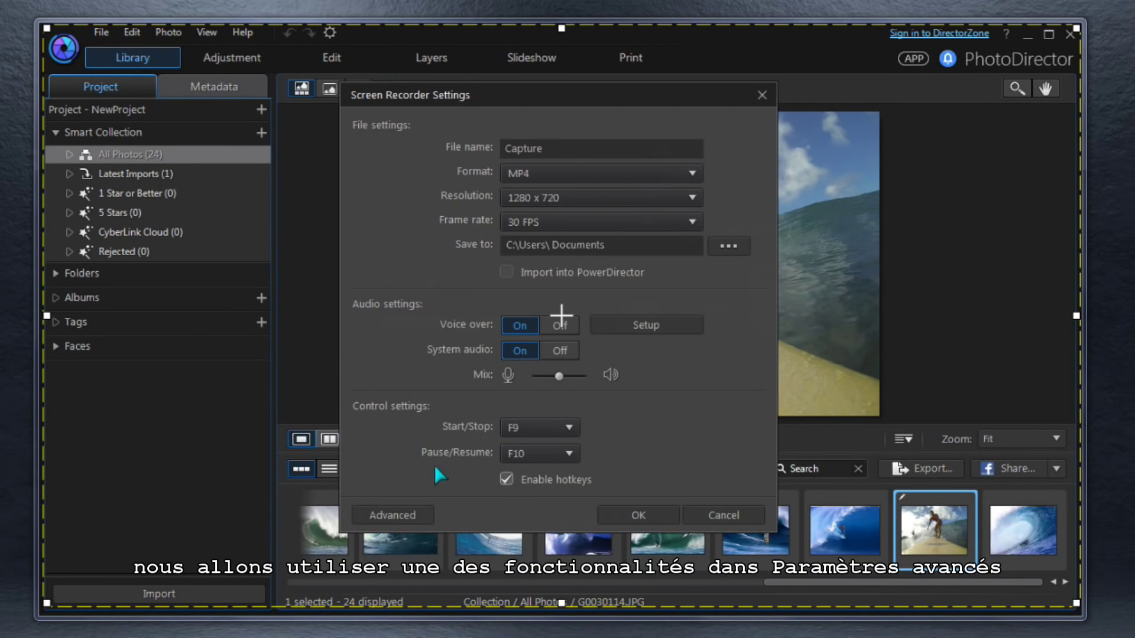
{"action": "left_click", "coordinate": [391, 515]}
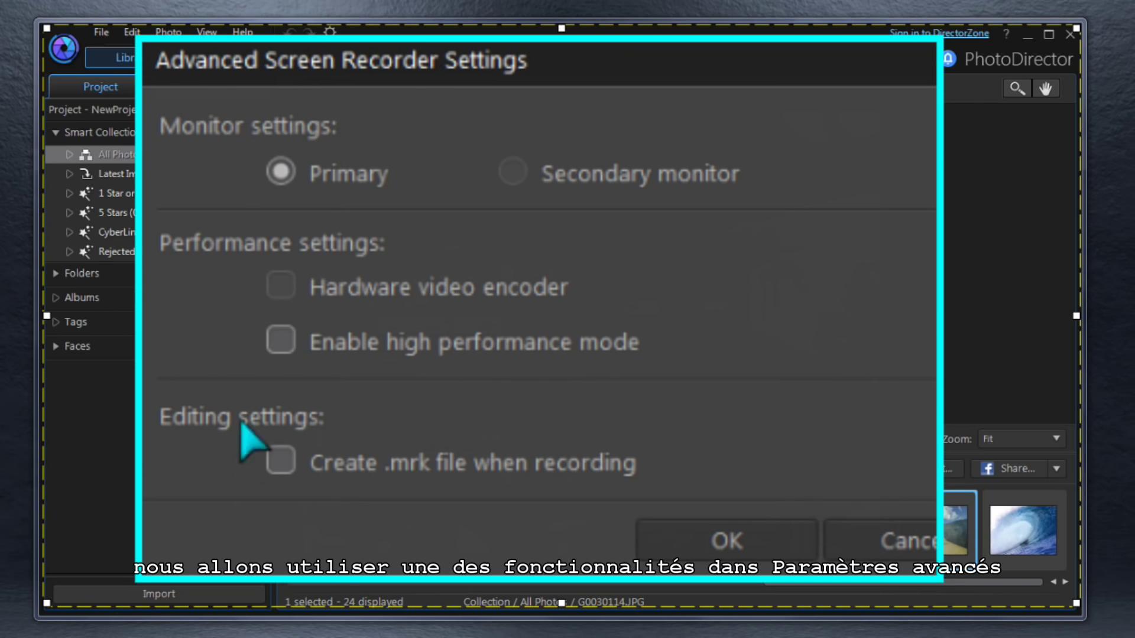
{"action": "mouse_move", "coordinate": [546, 195]}
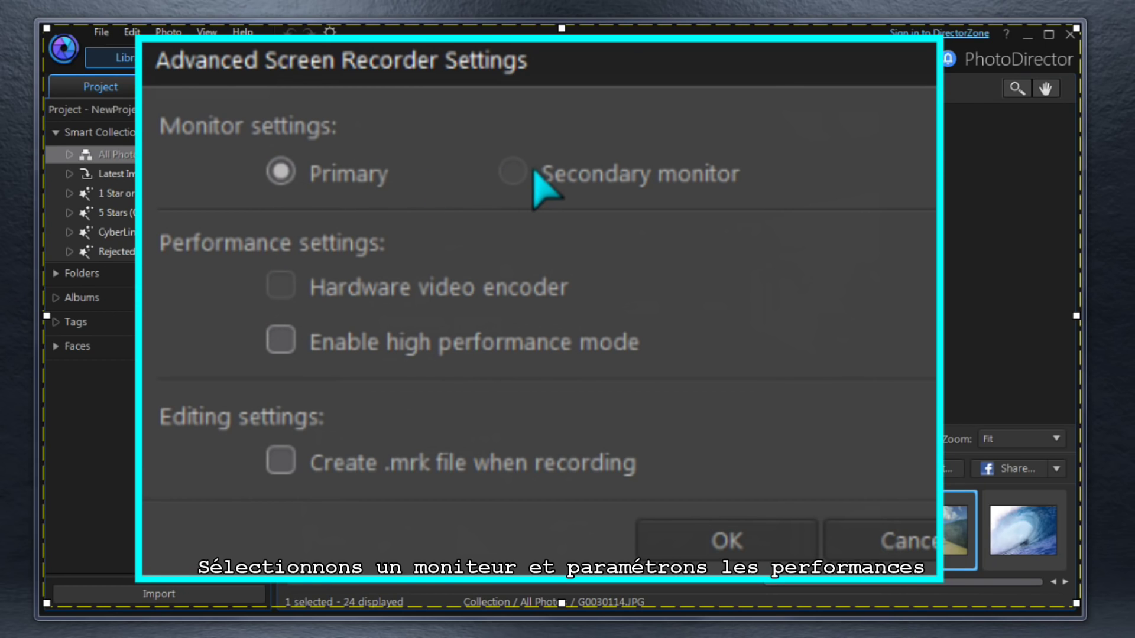
{"action": "mouse_move", "coordinate": [586, 308]}
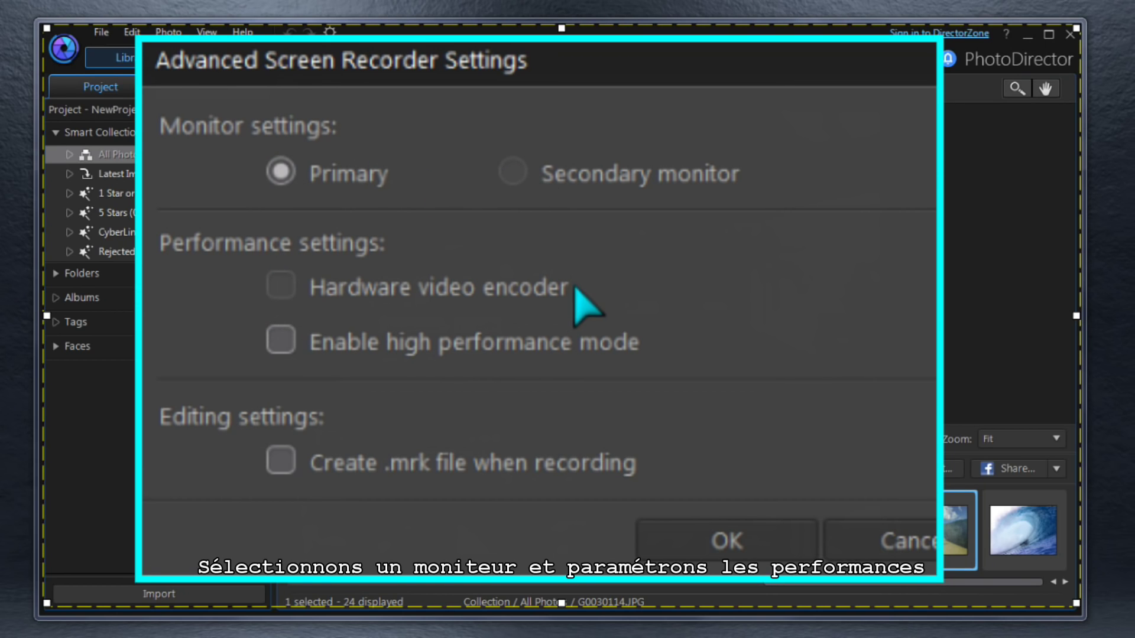
{"action": "mouse_move", "coordinate": [554, 369]}
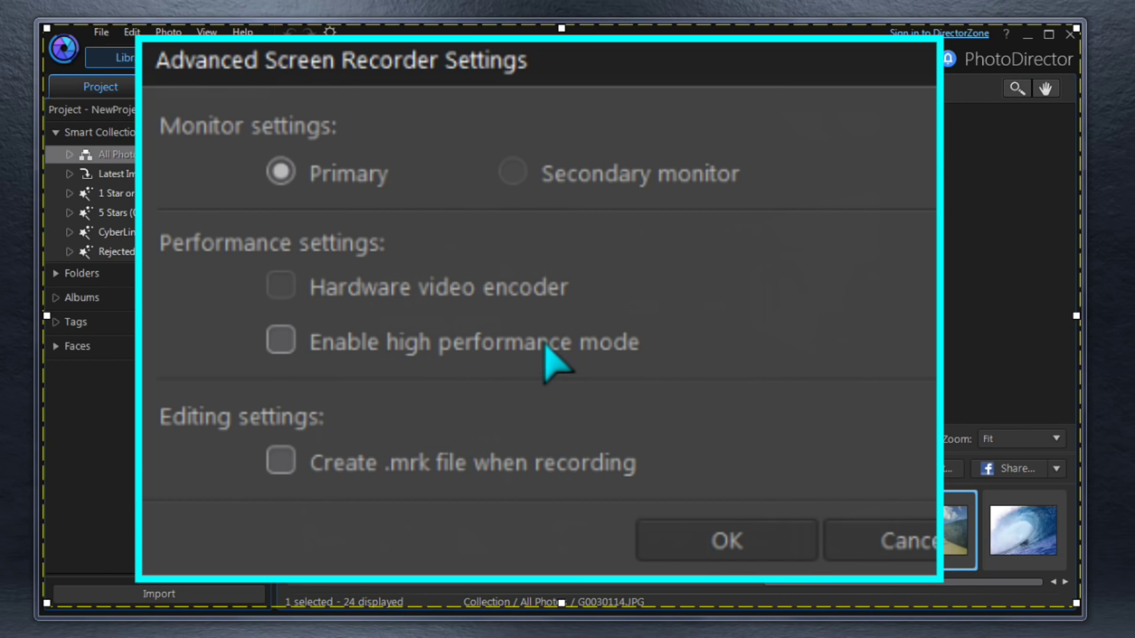
{"action": "left_click", "coordinate": [280, 463]}
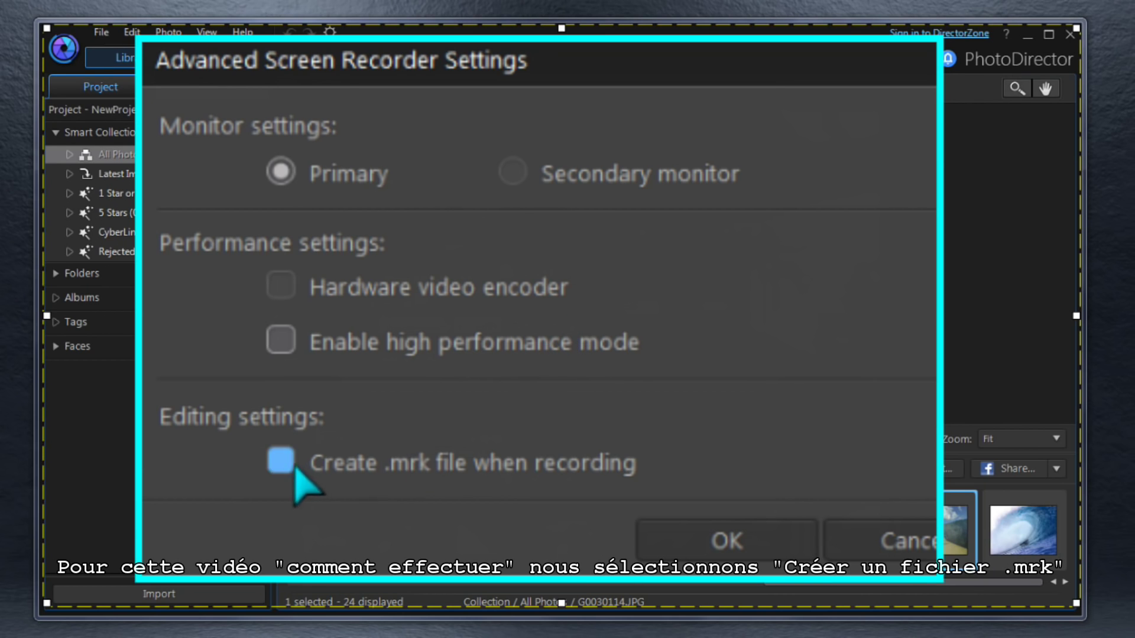
{"action": "left_click", "coordinate": [280, 462]}
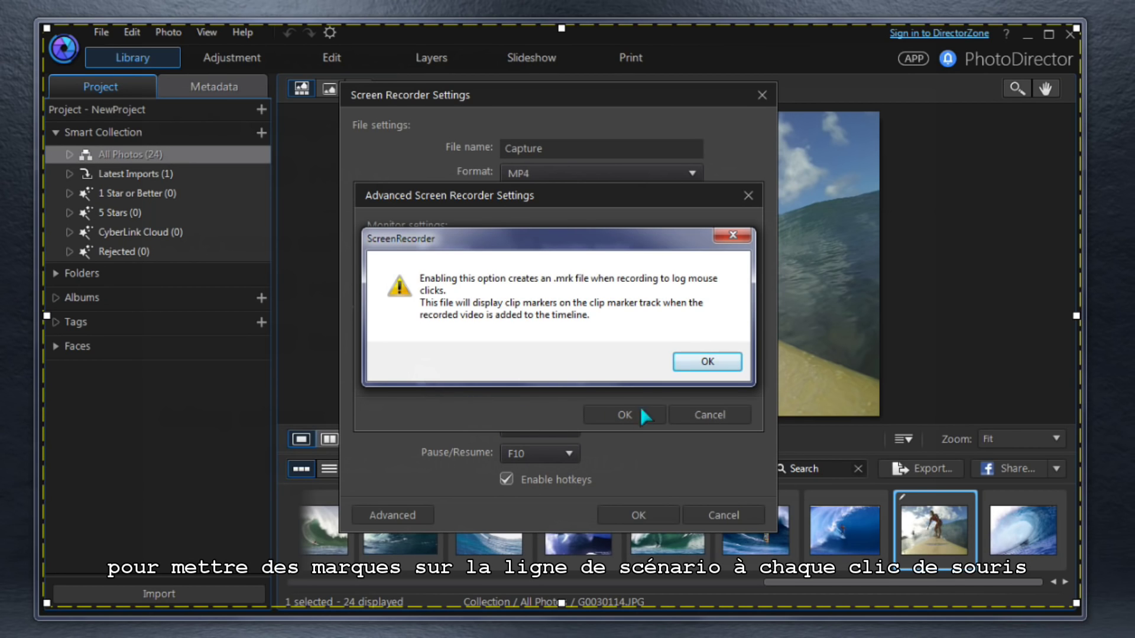
{"action": "left_click", "coordinate": [707, 362]}
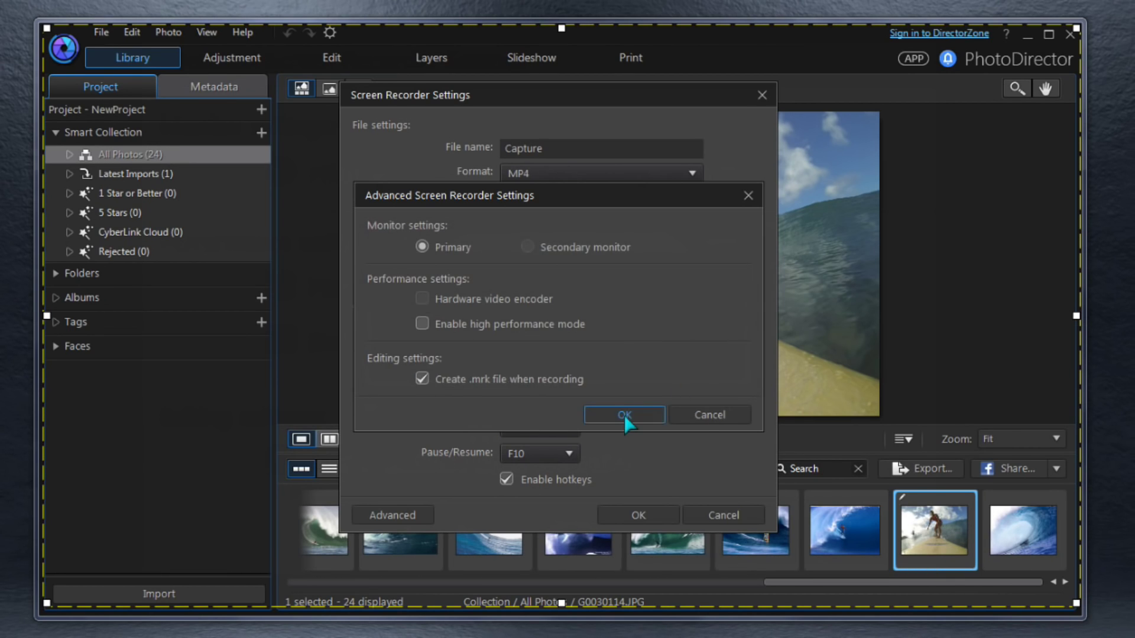
{"action": "left_click", "coordinate": [623, 414]}
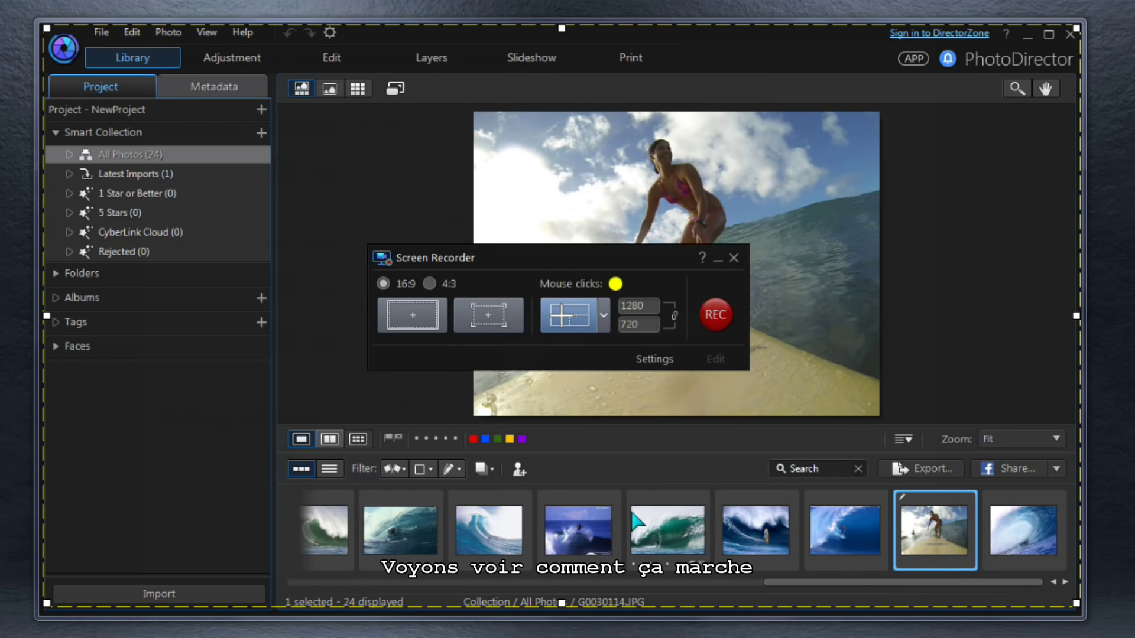
{"action": "mouse_move", "coordinate": [716, 314]}
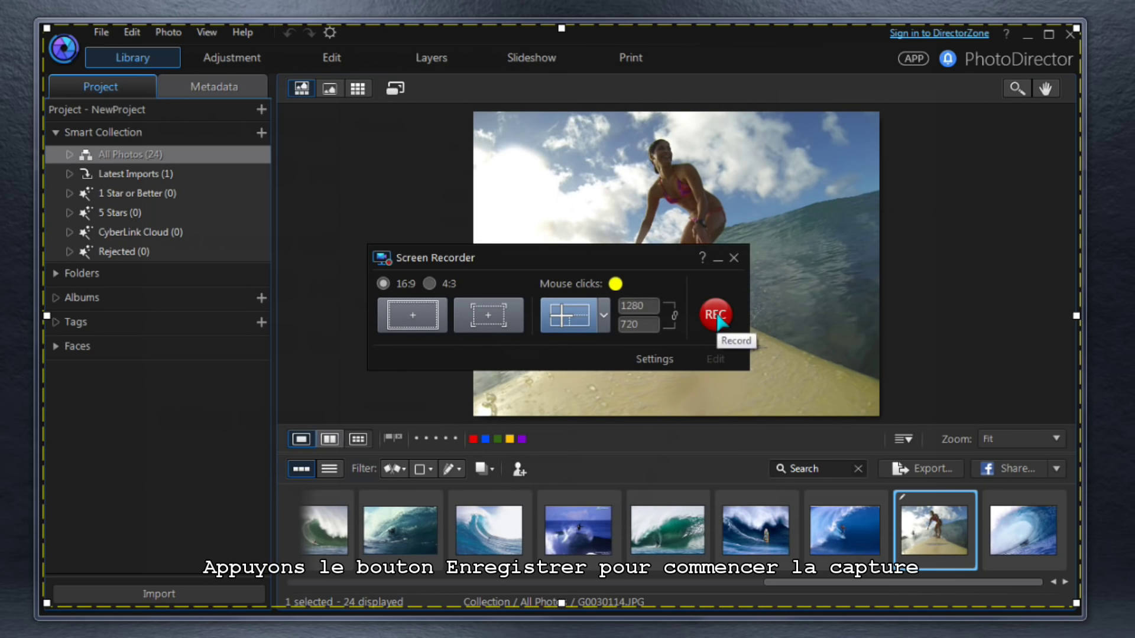
Start recording, select the surfer photo and begin cropping it in the Adjustment workspace
{"action": "left_click", "coordinate": [715, 315]}
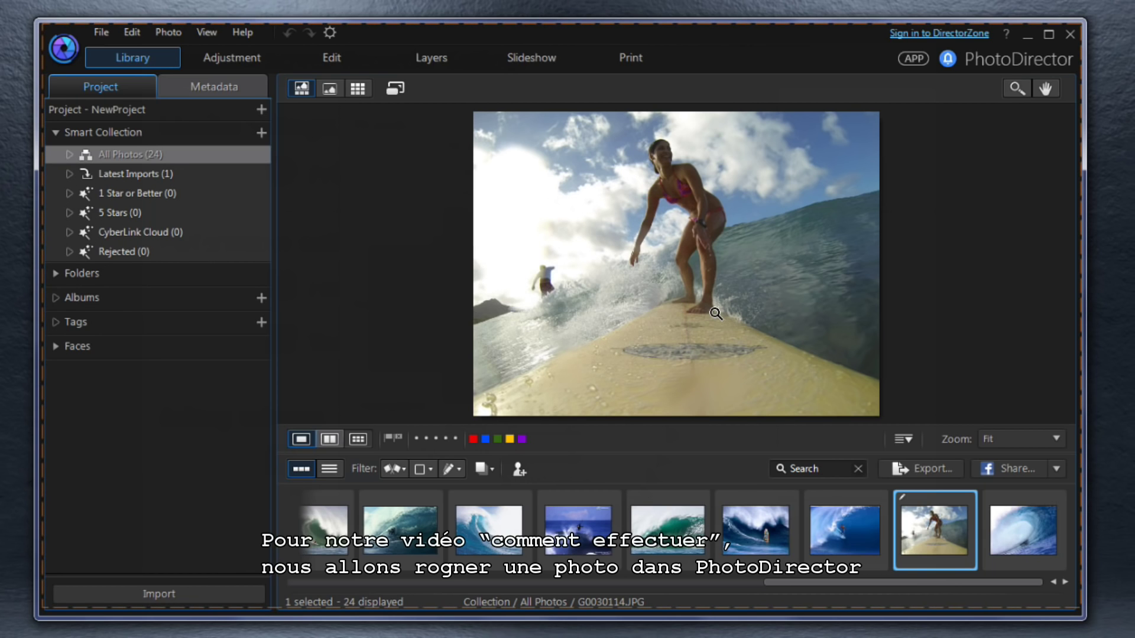
{"action": "left_click", "coordinate": [231, 56]}
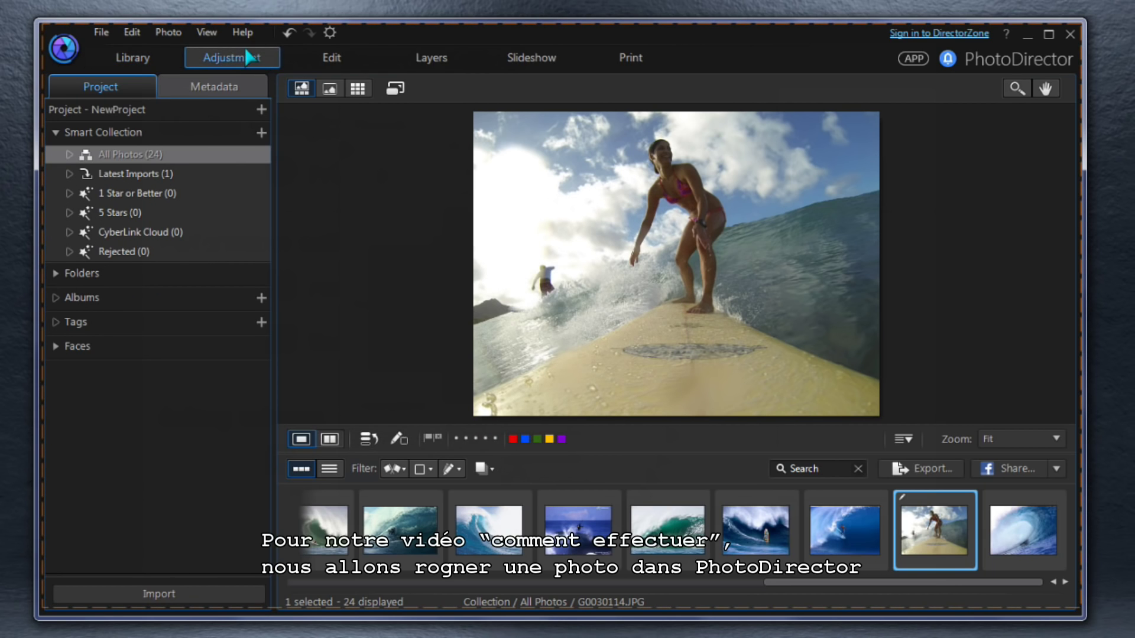
{"action": "left_click", "coordinate": [232, 57]}
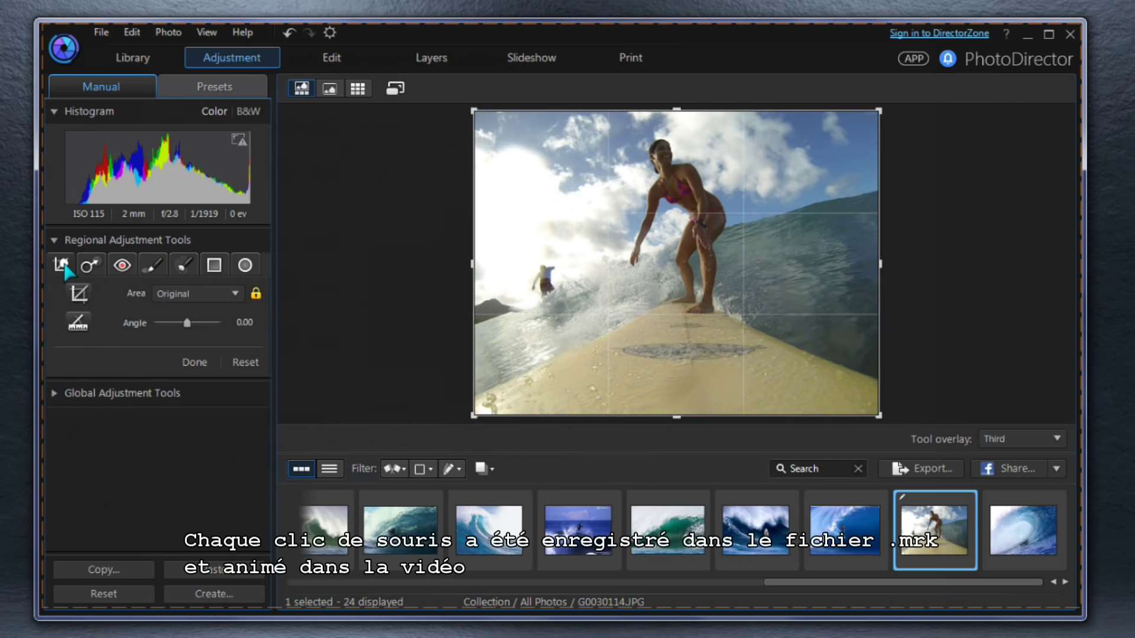
{"action": "left_click", "coordinate": [195, 294]}
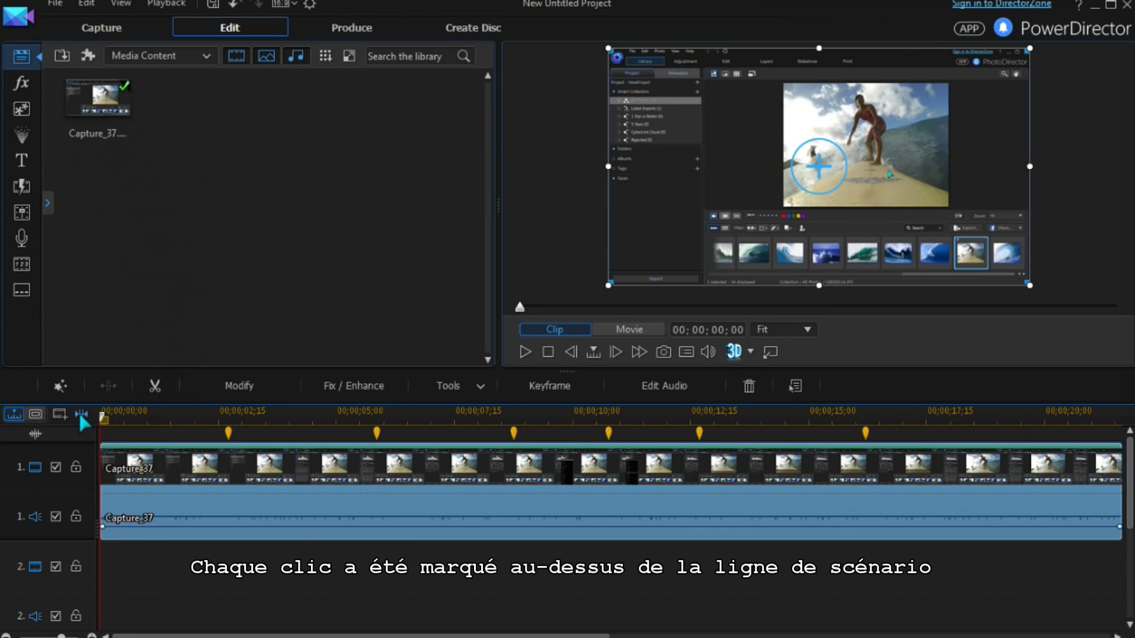
Position caption clips on track 2 under the Capture_37 click markers
{"action": "left_click", "coordinate": [230, 441]}
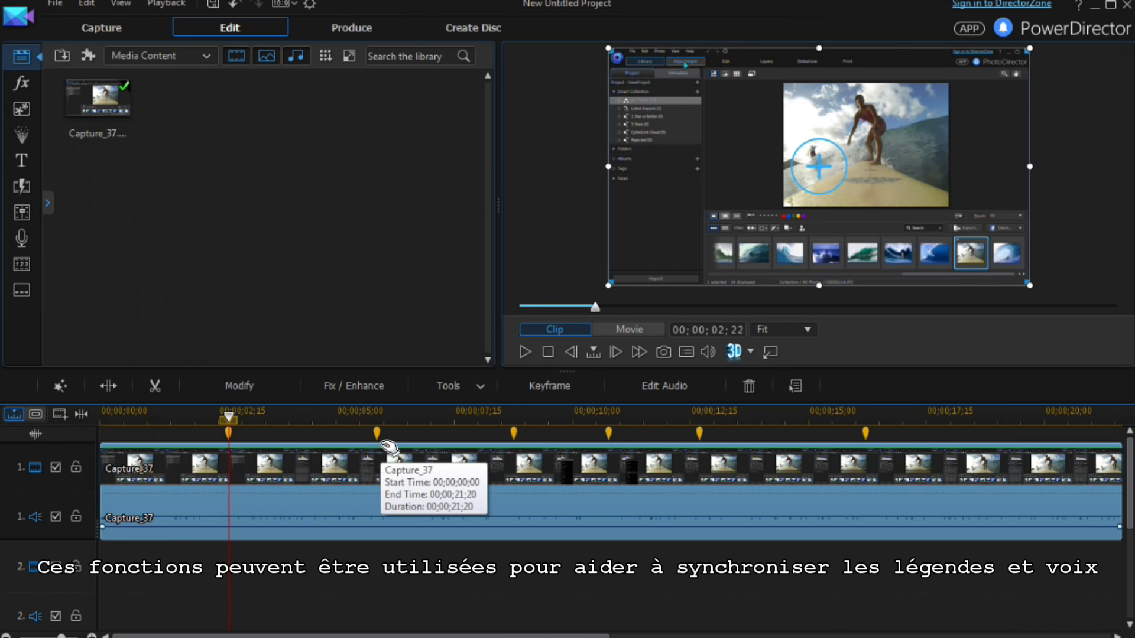
{"action": "left_click", "coordinate": [376, 411]}
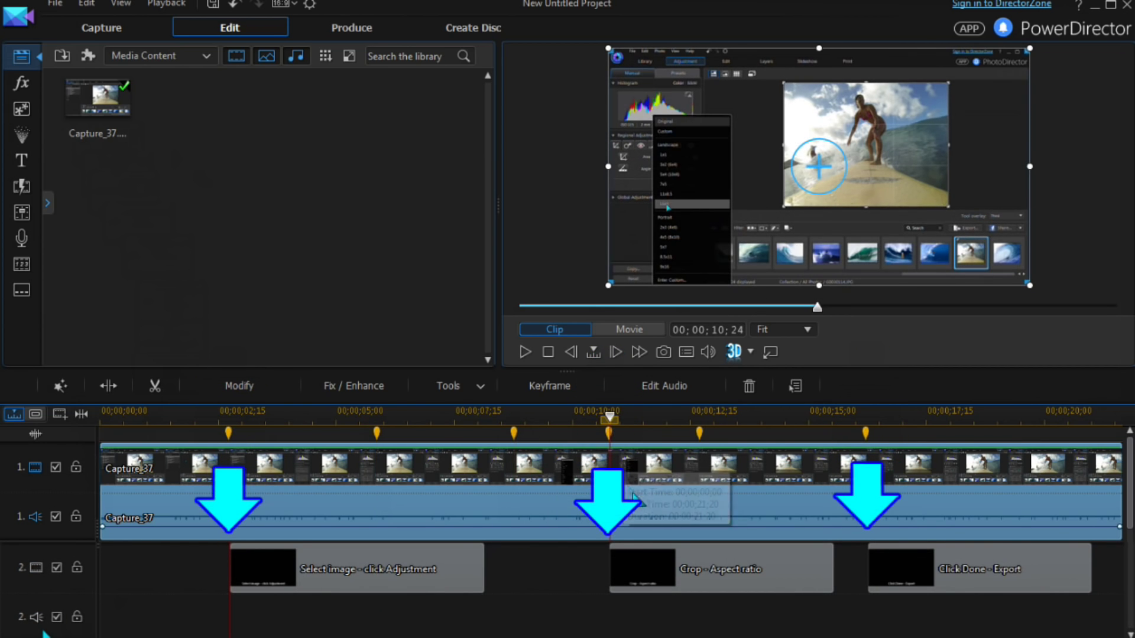
{"action": "mouse_move", "coordinate": [643, 504]}
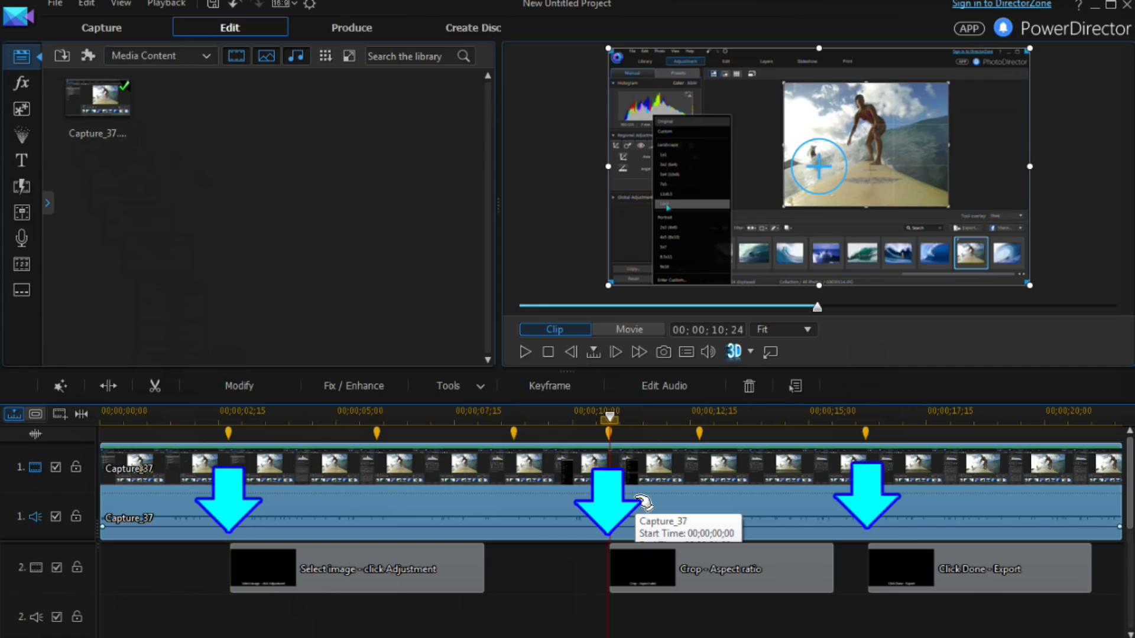